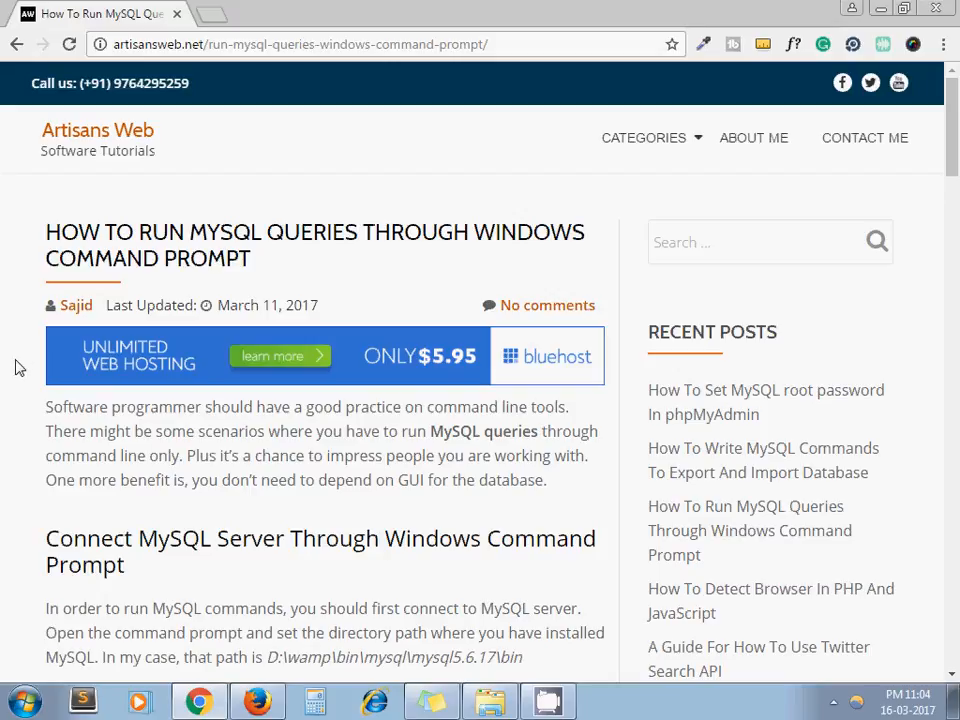
Navigate into D:\wamp\bin\mysql\mysql5.6.17\bin where the mysql programs are listed
{"action": "scroll", "scroll_direction": "down", "scroll_amount": 3}
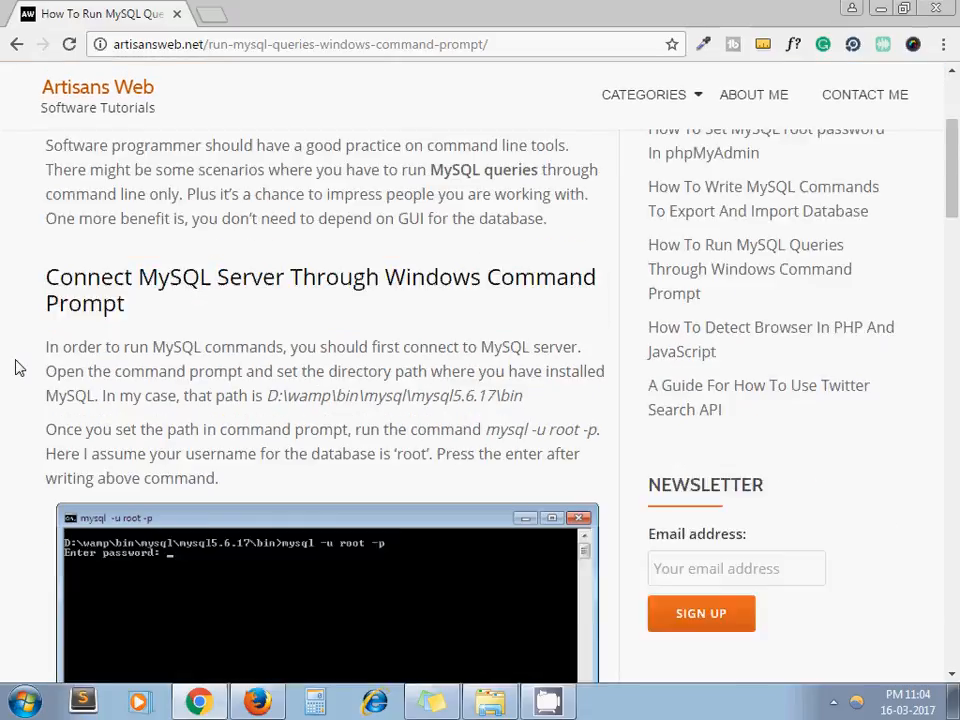
{"action": "scroll", "scroll_direction": "down", "scroll_amount": 3}
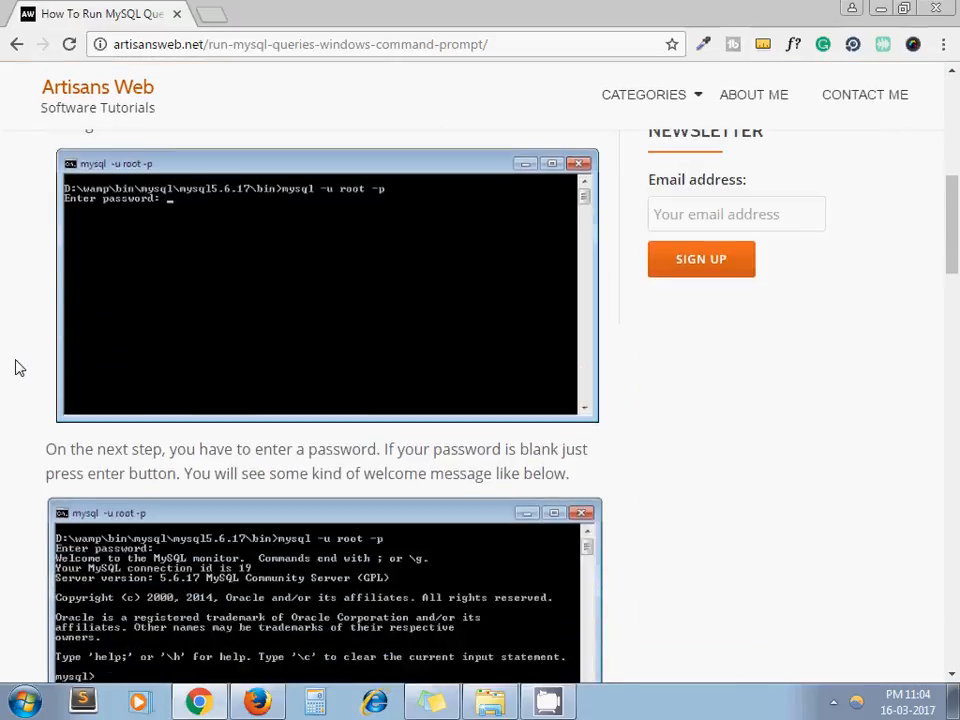
{"action": "scroll", "scroll_direction": "down", "scroll_amount": 3}
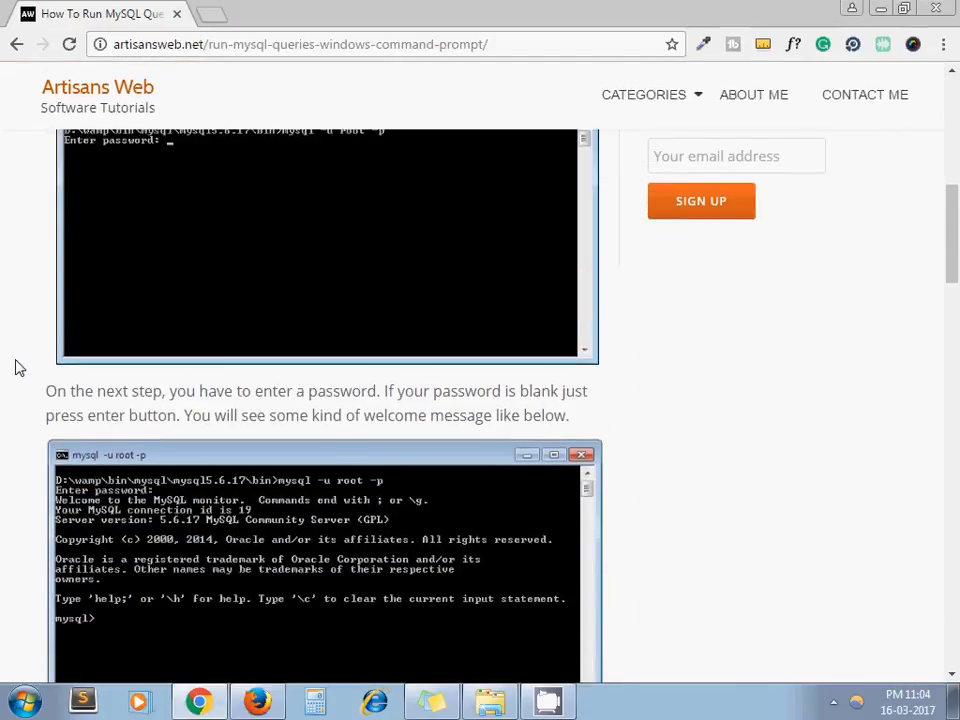
{"action": "scroll", "scroll_direction": "up", "scroll_amount": 3}
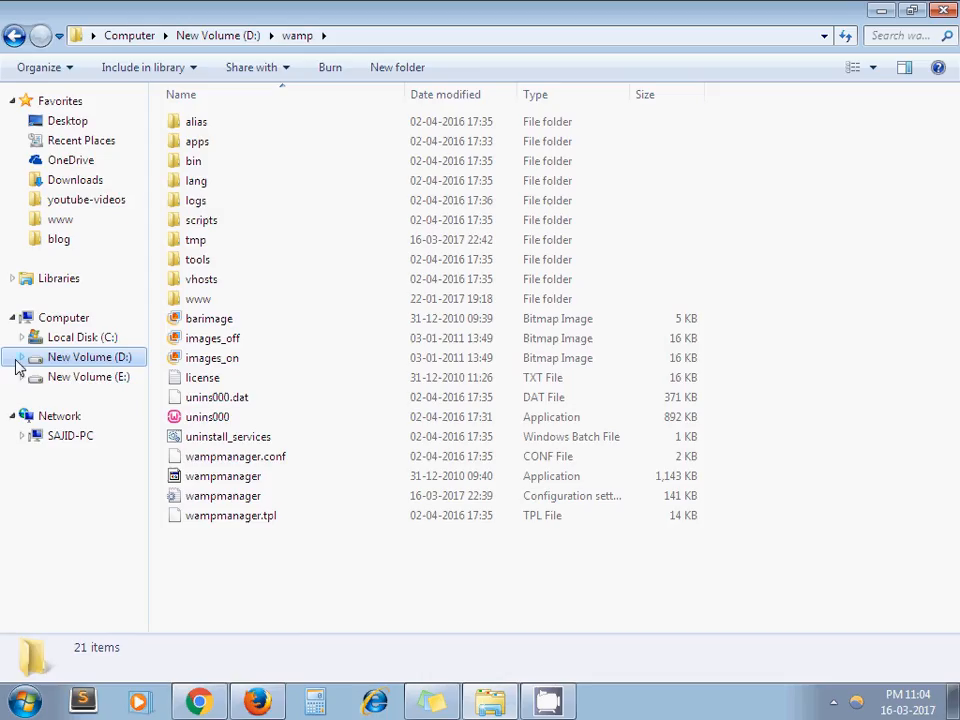
{"action": "mouse_move", "coordinate": [292, 628]}
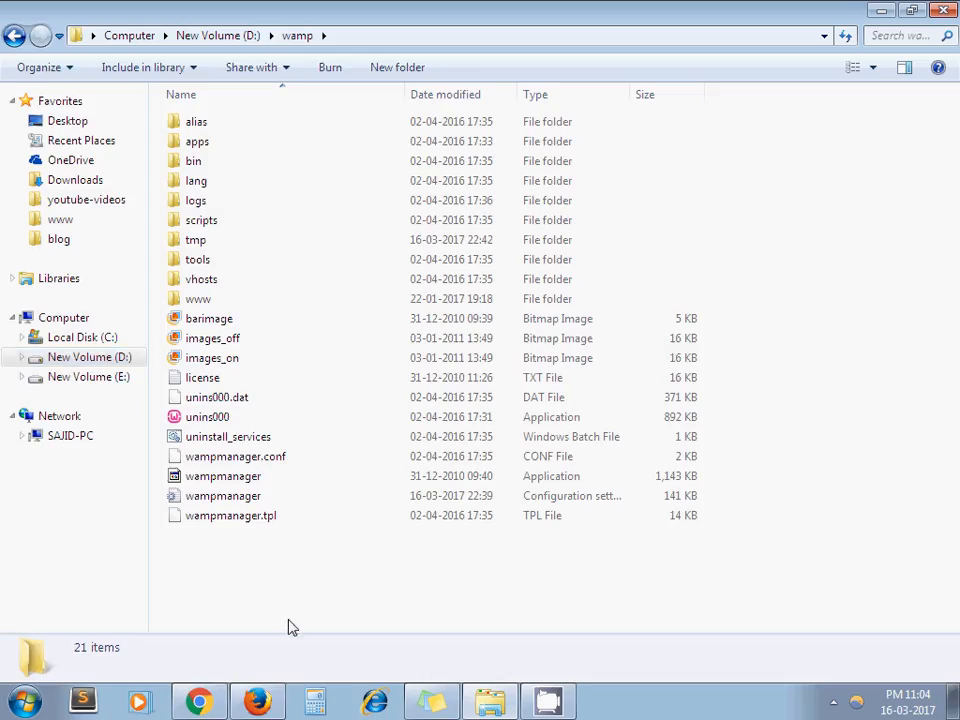
{"action": "mouse_move", "coordinate": [284, 584]}
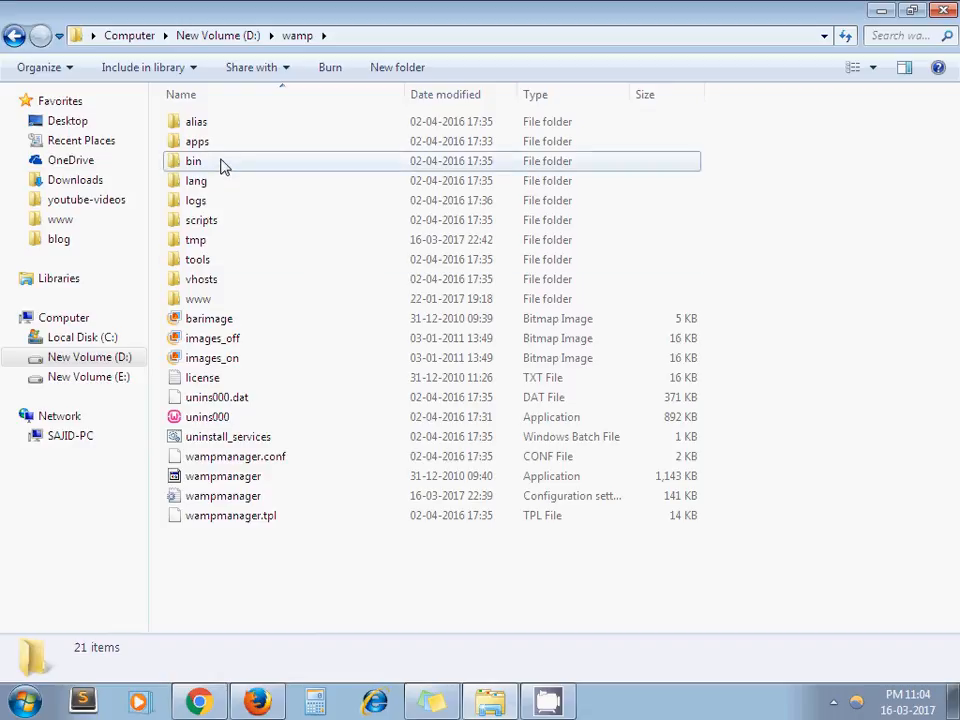
{"action": "double_click", "coordinate": [192, 160]}
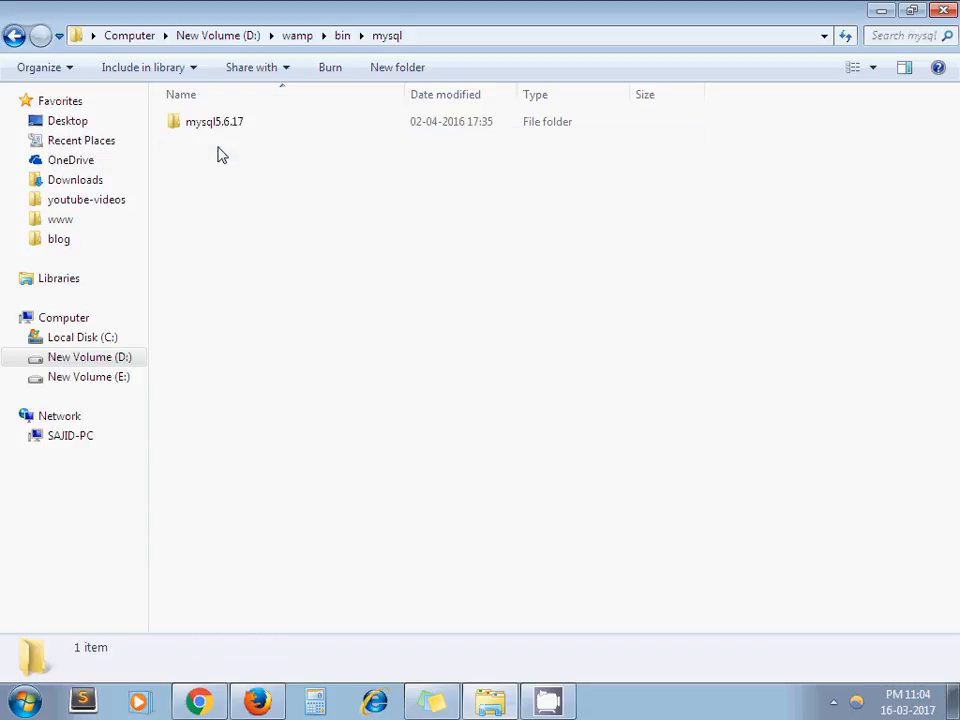
{"action": "double_click", "coordinate": [214, 122]}
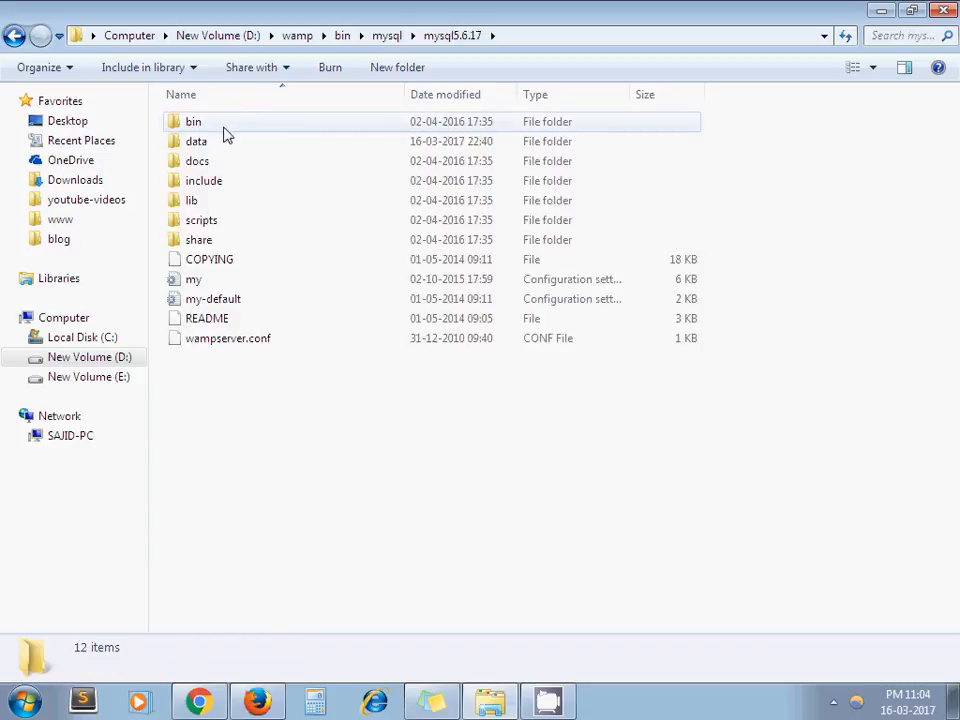
{"action": "double_click", "coordinate": [192, 122]}
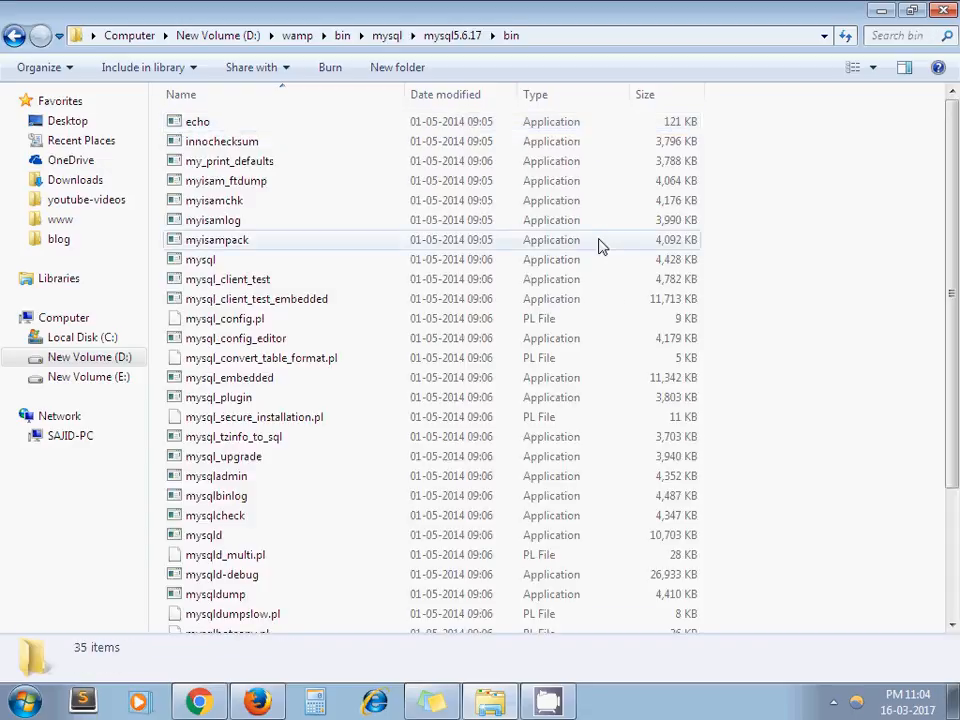
{"action": "mouse_move", "coordinate": [800, 292]}
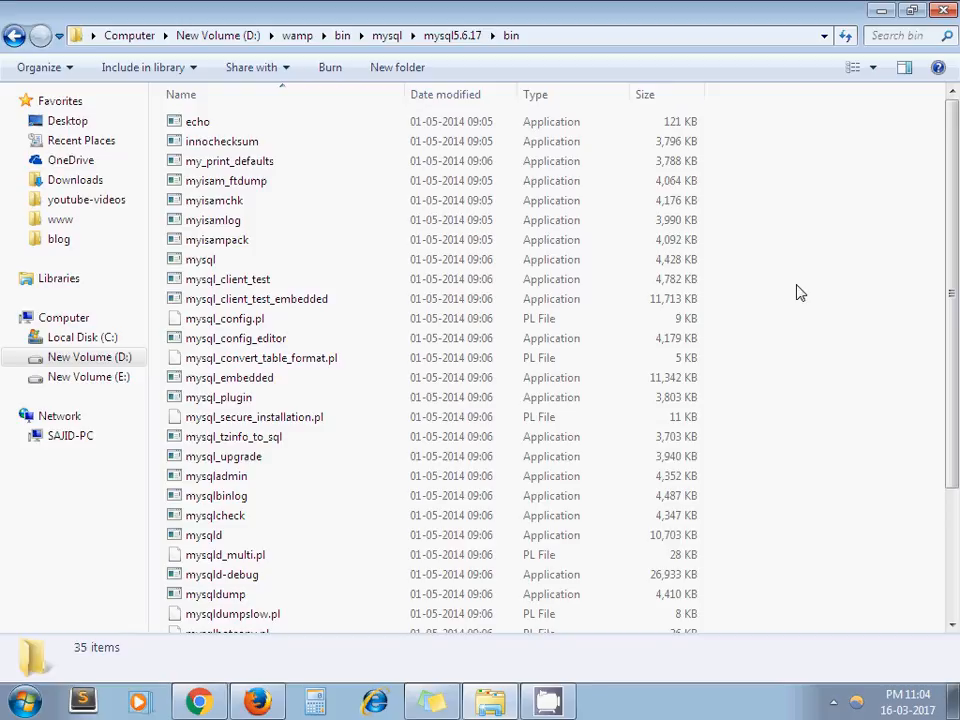
Launch a command window in the bin folder and log in with mysql -u root -p
{"action": "right_click", "coordinate": [800, 292]}
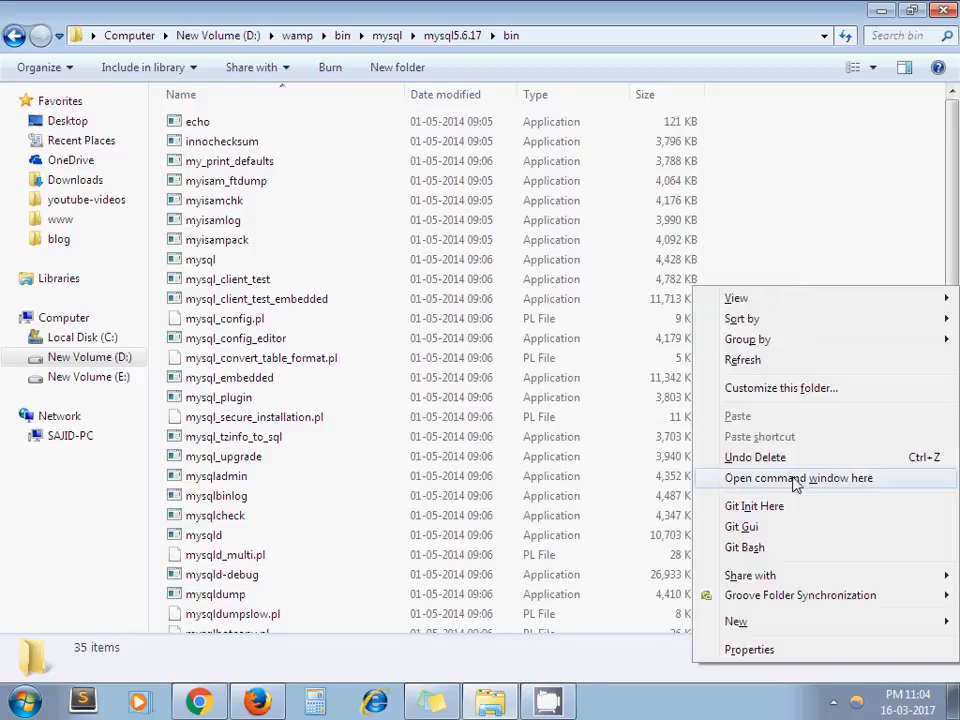
{"action": "left_click", "coordinate": [798, 478]}
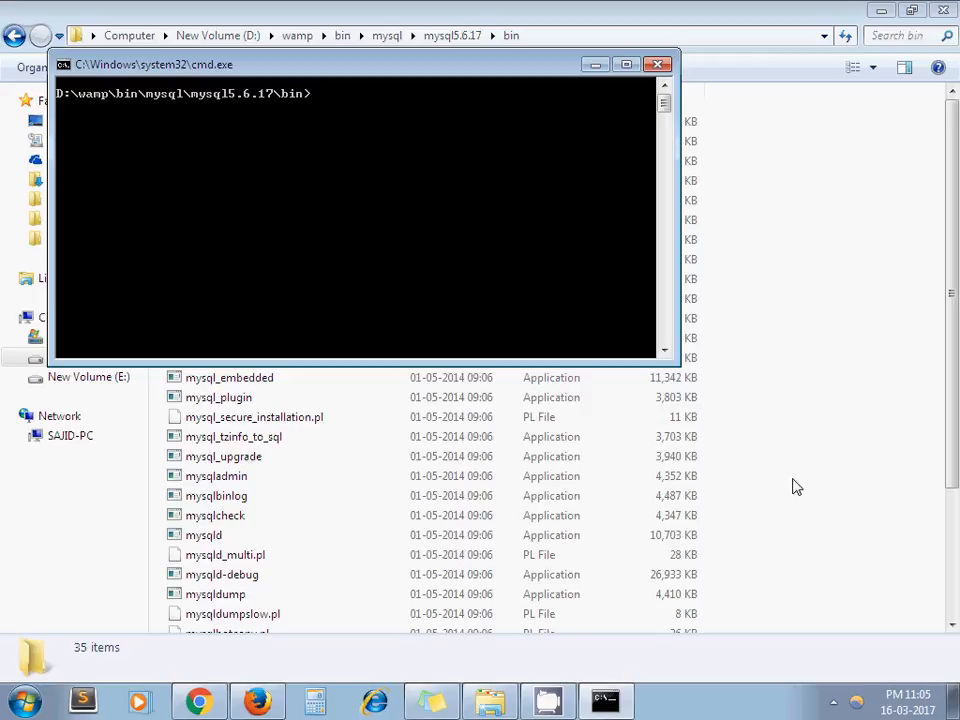
{"action": "type", "text": "mysql"}
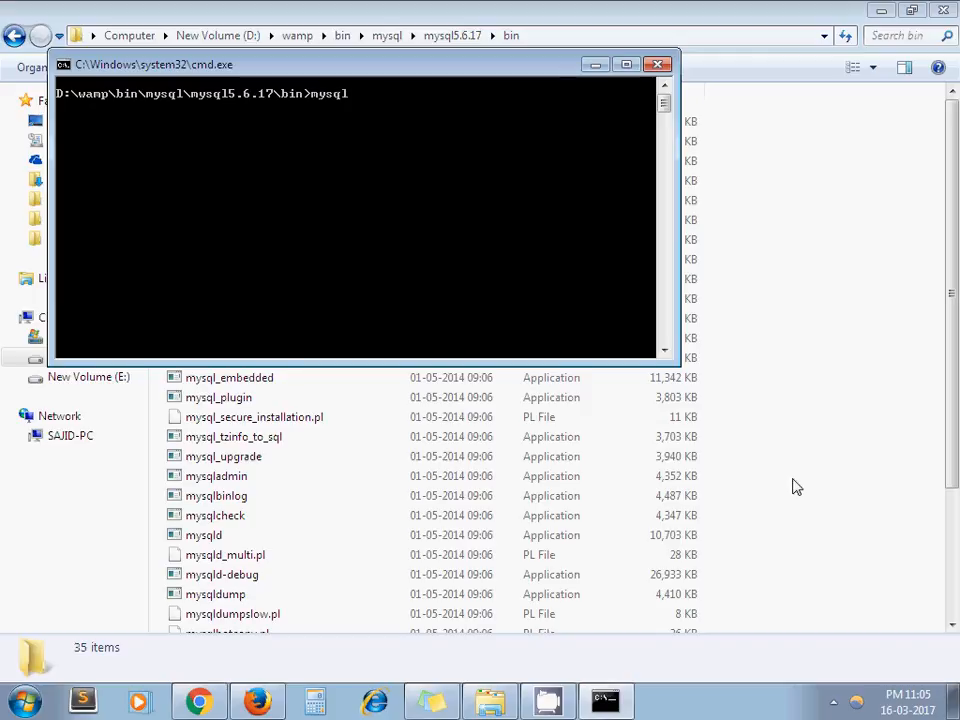
{"action": "type", "text": "-u root -p"}
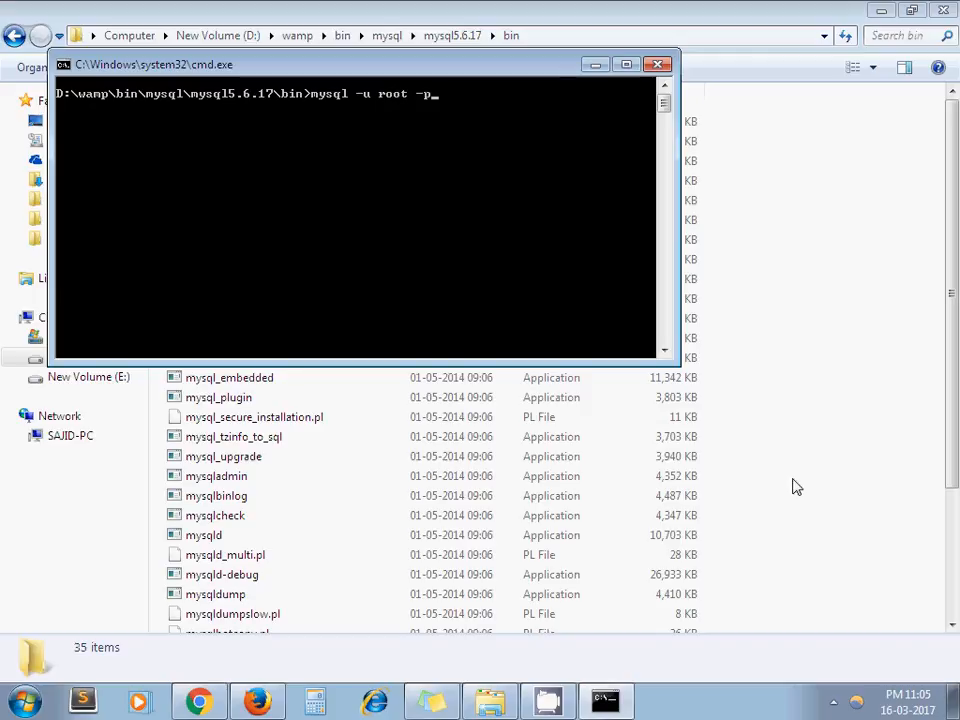
{"action": "key", "text": "enter"}
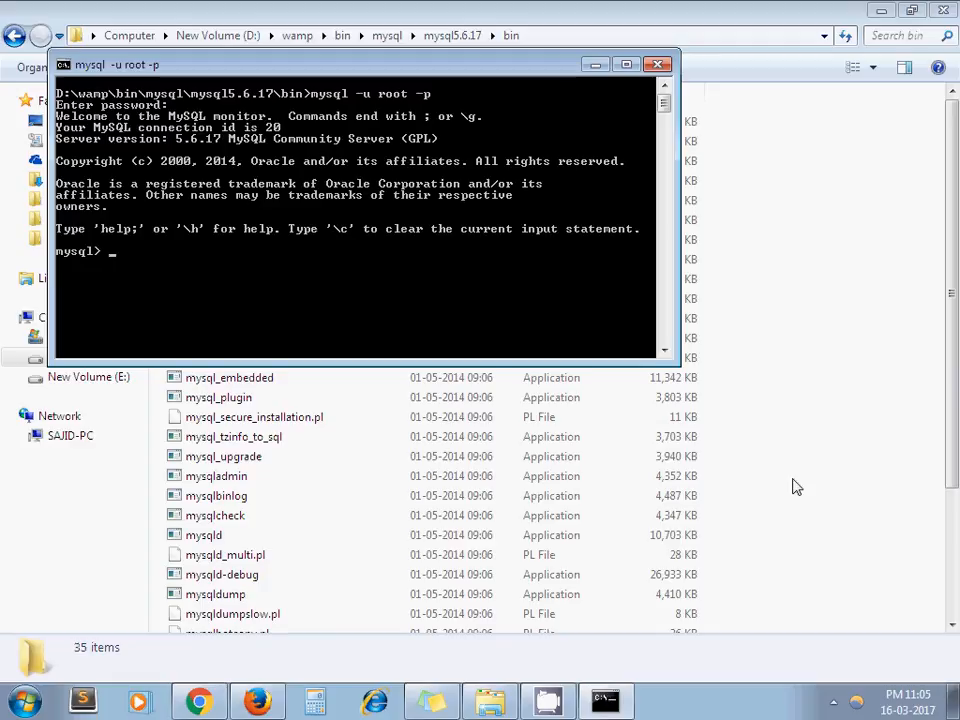
List the databases with SHOW DATABASES; then select wp with USE wp;
{"action": "type", "text": "SHOW"}
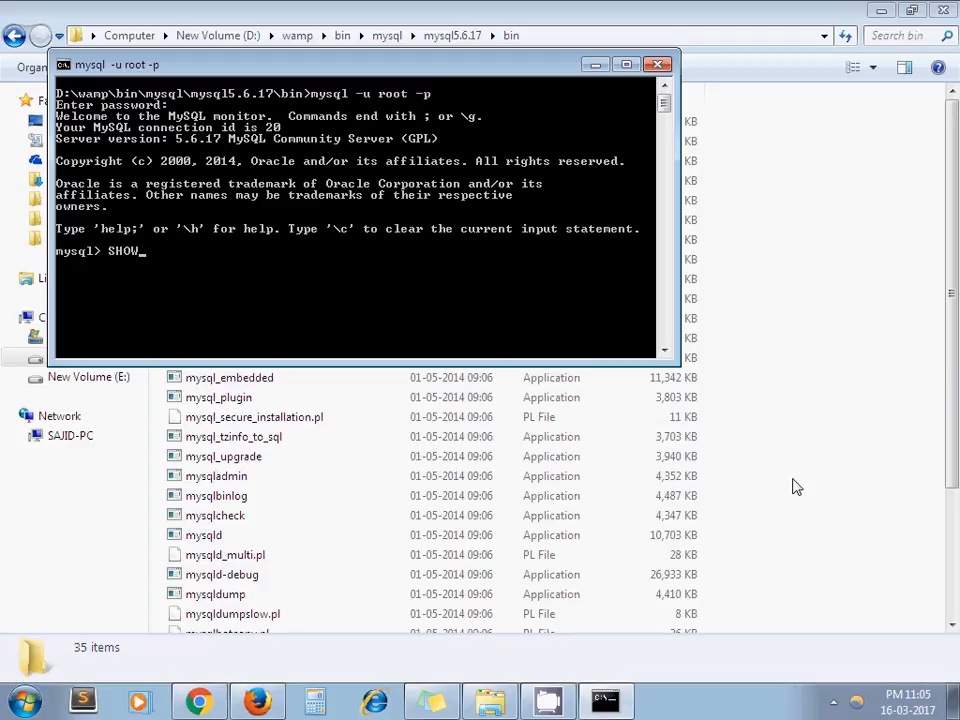
{"action": "type", "text": "DATA"}
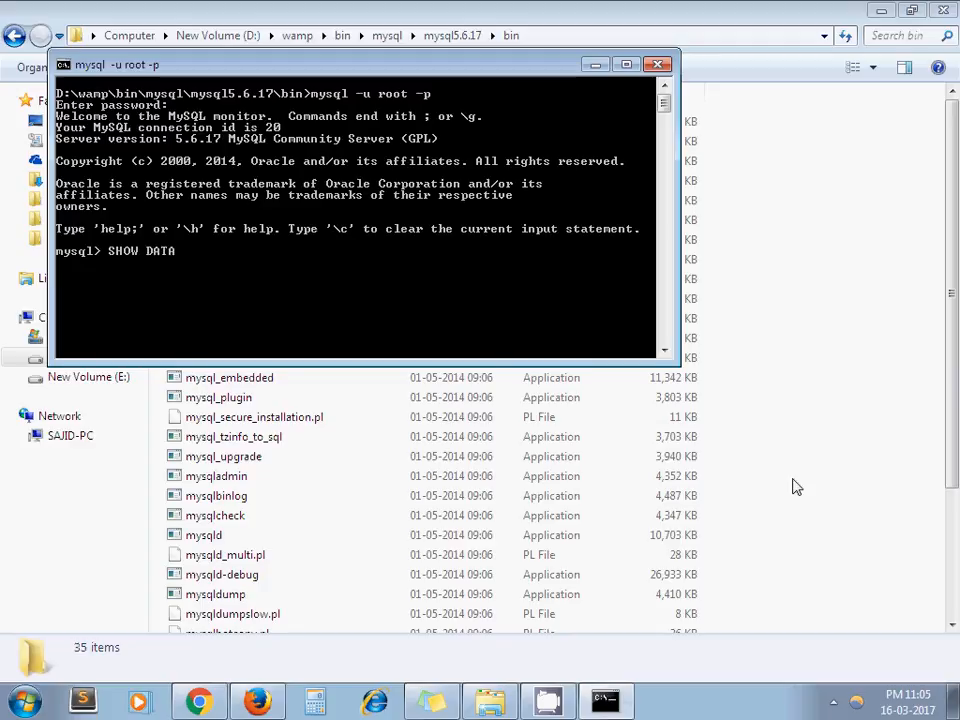
{"action": "type", "text": "BASES;"}
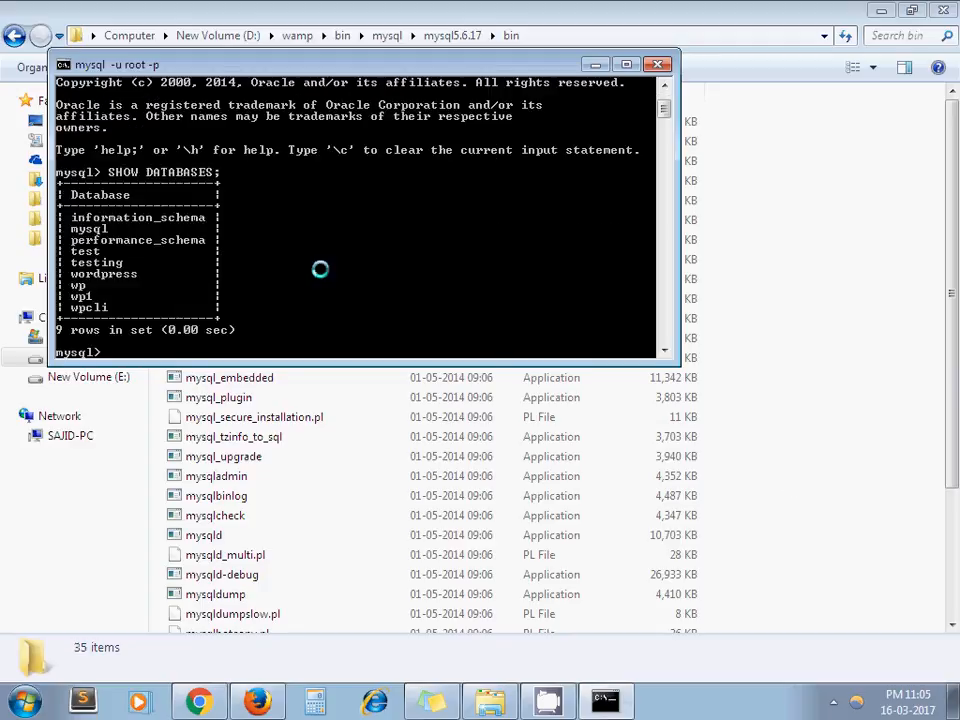
{"action": "mouse_move", "coordinate": [136, 218]}
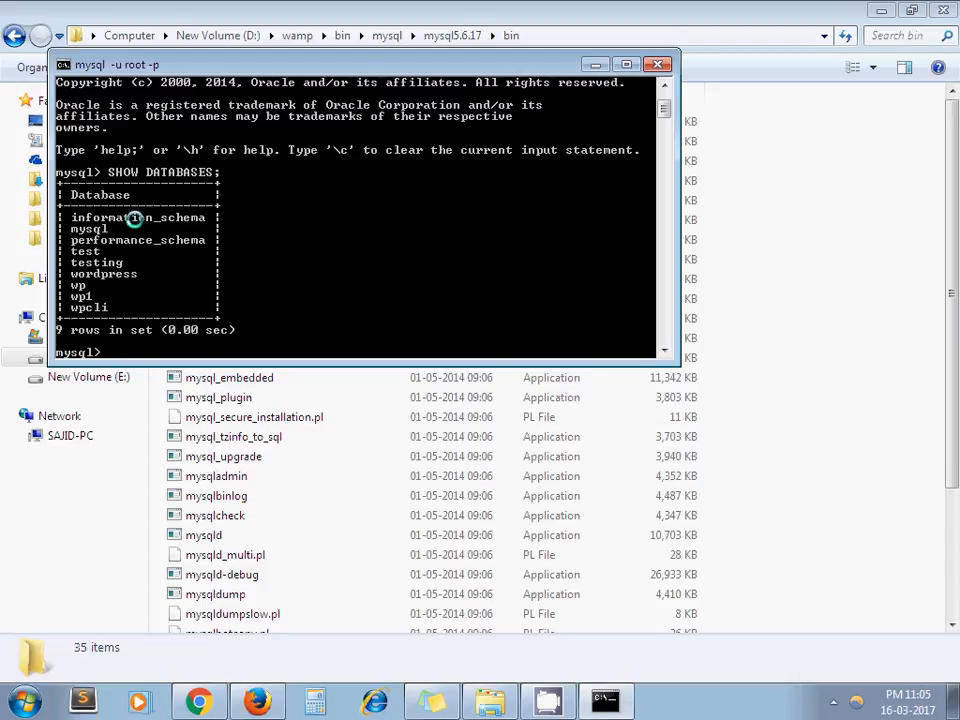
{"action": "mouse_move", "coordinate": [60, 288]}
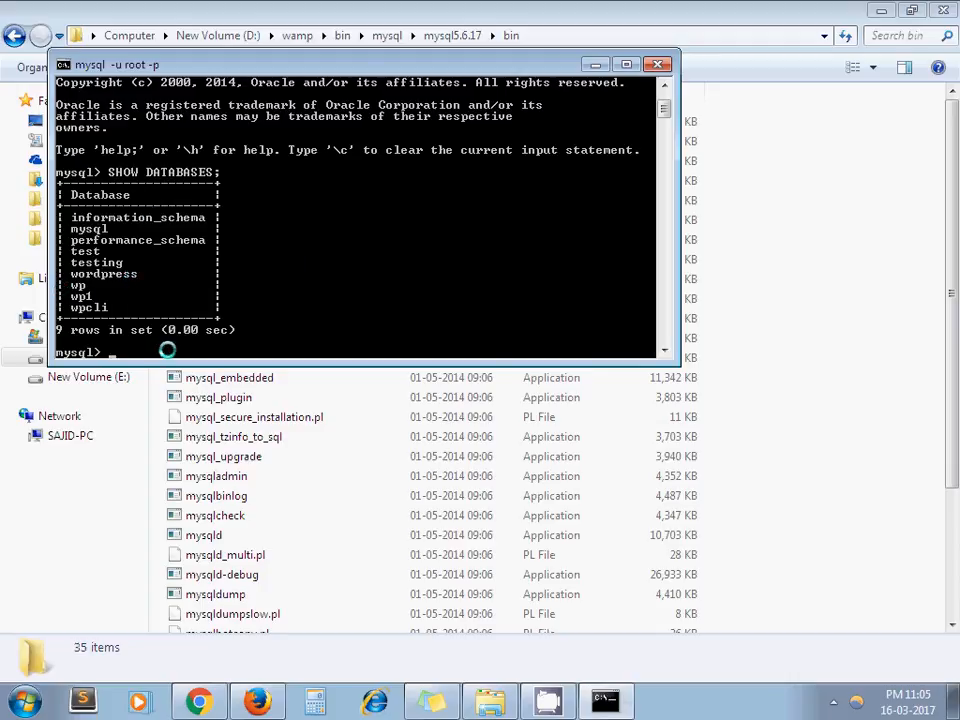
{"action": "type", "text": "USE"}
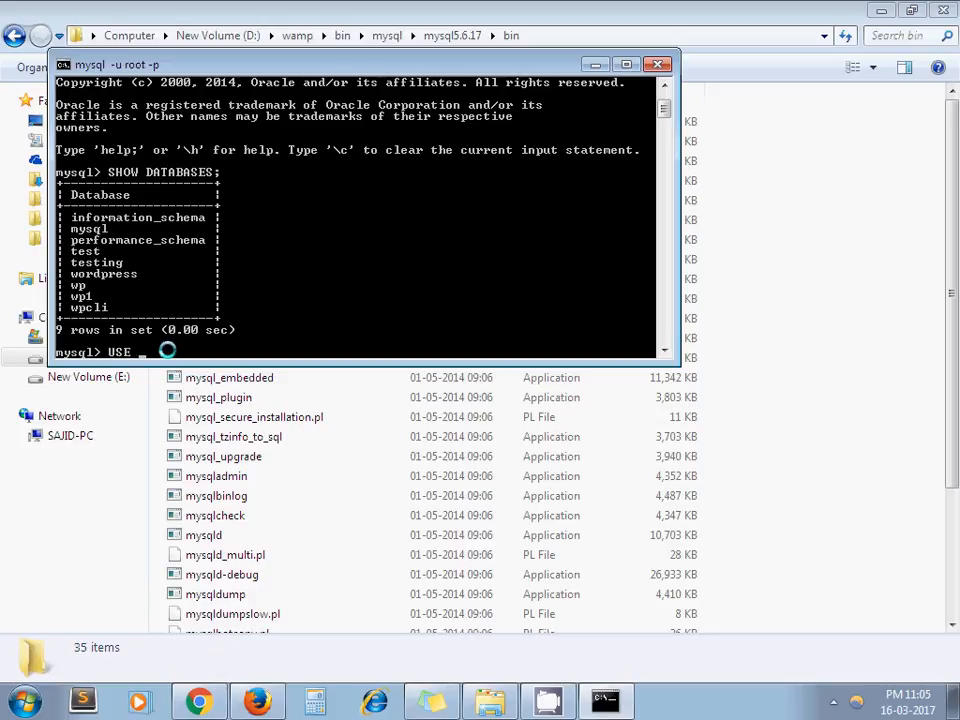
{"action": "type", "text": "w"}
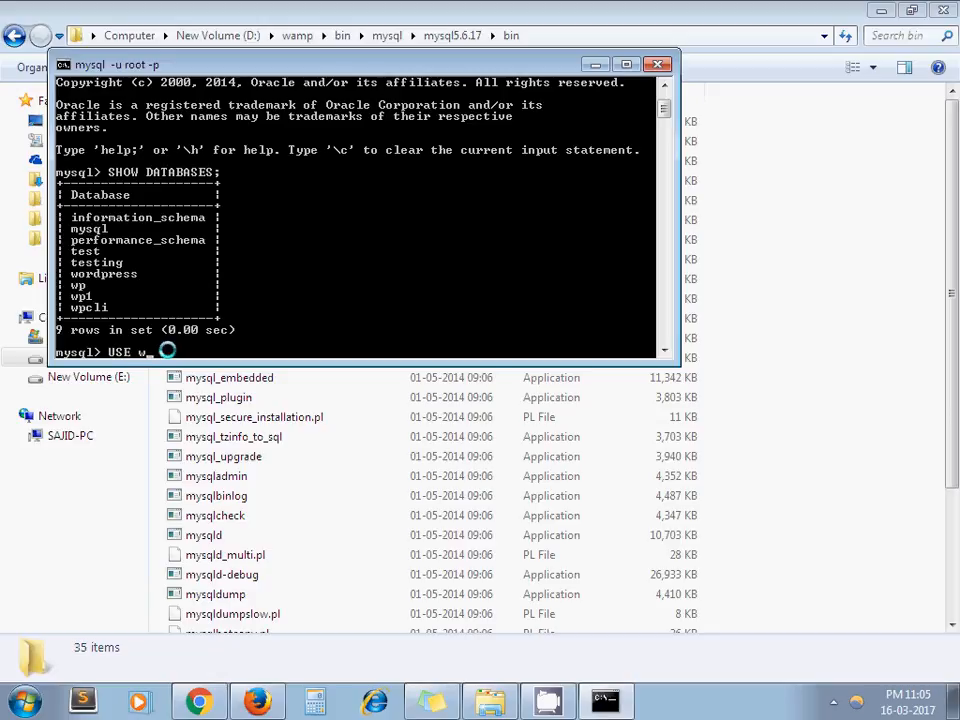
{"action": "type", "text": "p;"}
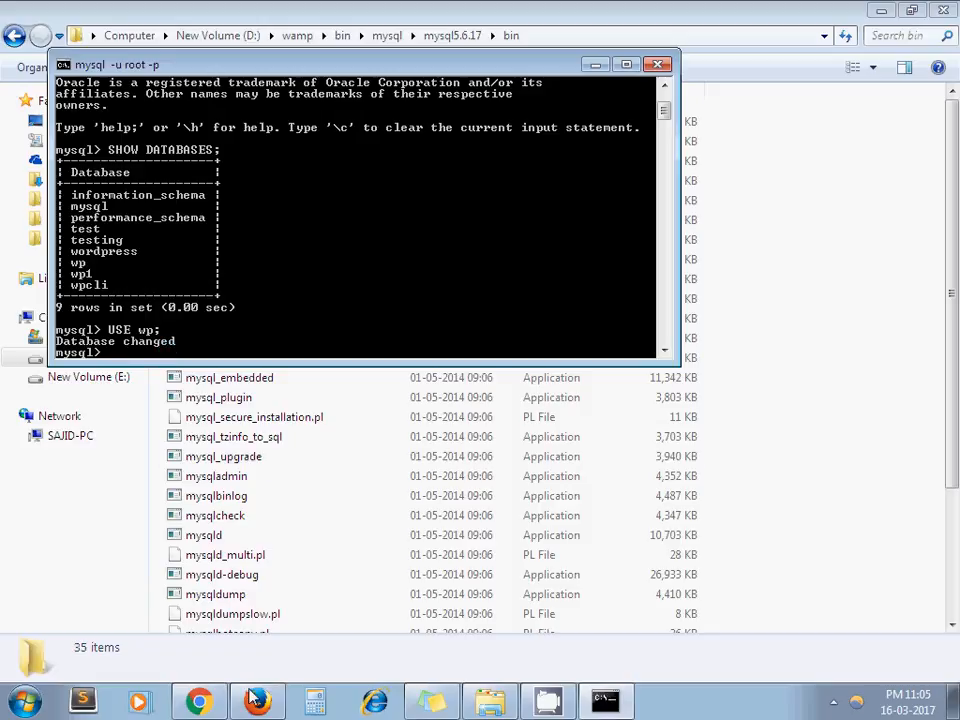
Switch to the browser's phpMyAdmin view of the artisansweb_users table
{"action": "left_click", "coordinate": [198, 700]}
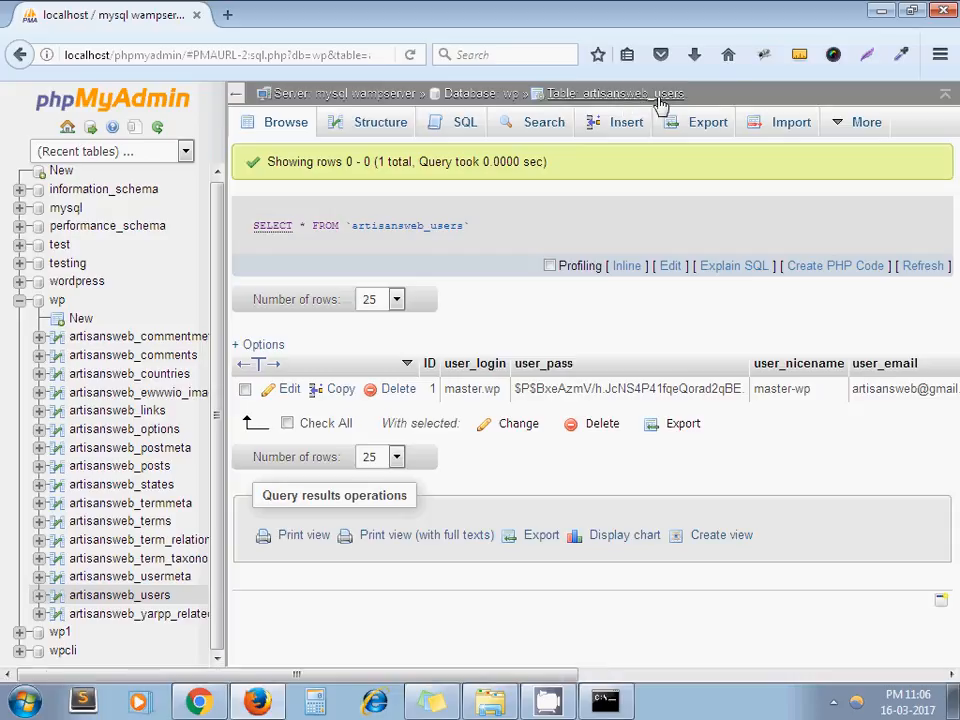
{"action": "mouse_move", "coordinate": [636, 198]}
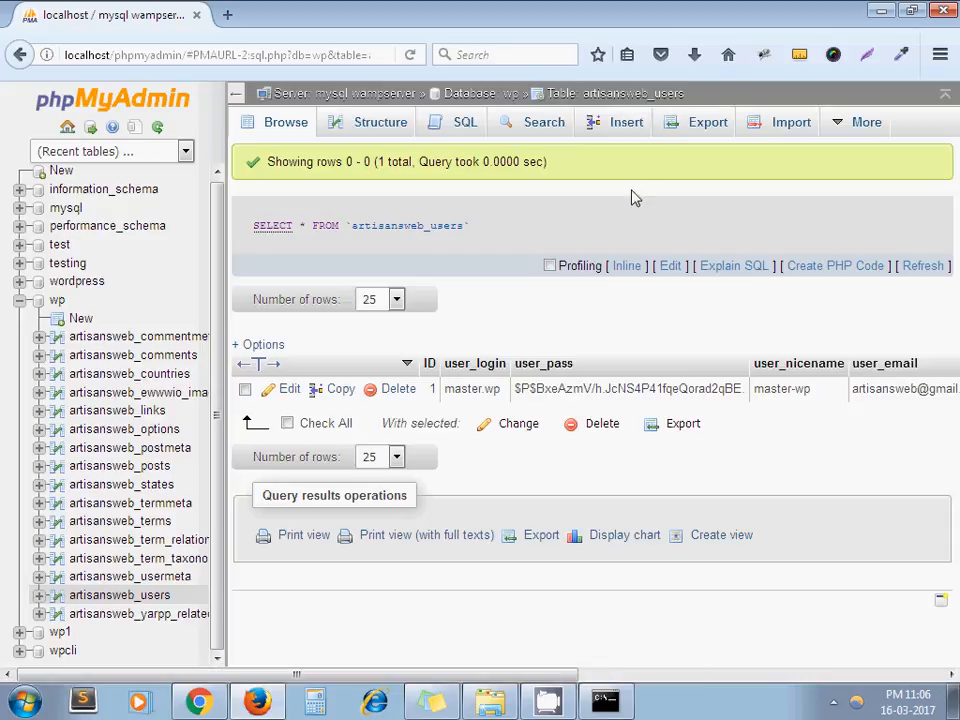
{"action": "mouse_move", "coordinate": [628, 212]}
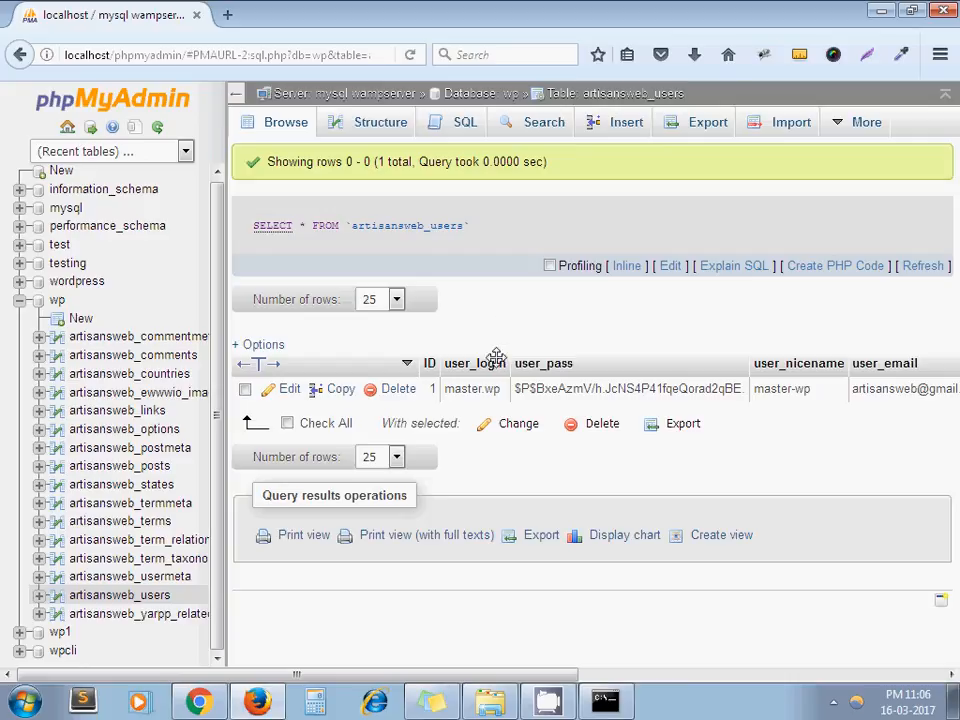
{"action": "mouse_move", "coordinate": [704, 452]}
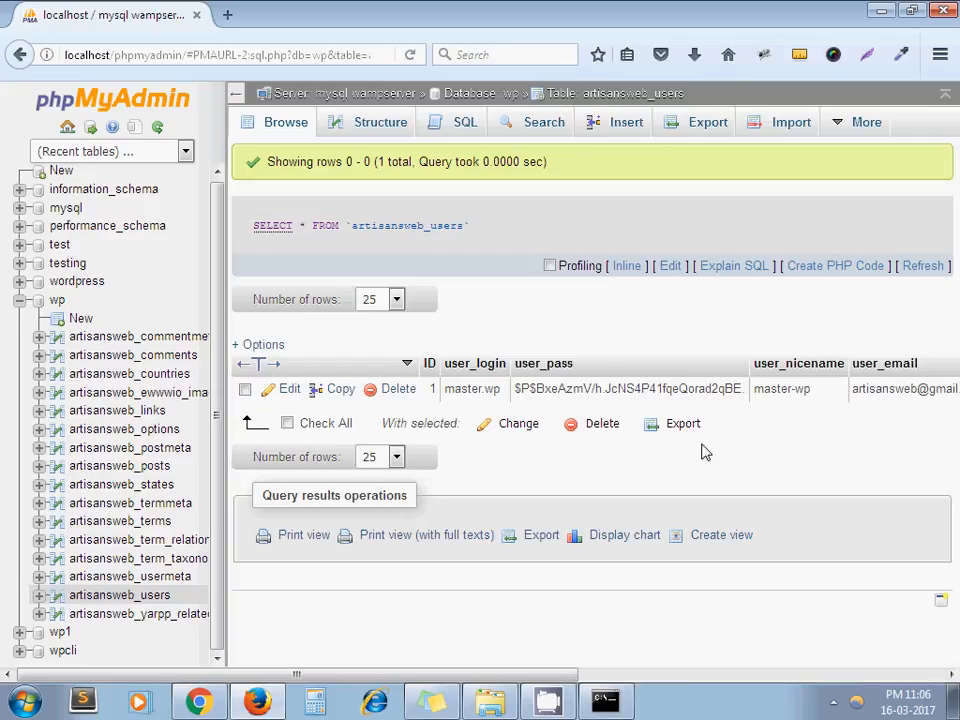
{"action": "mouse_move", "coordinate": [486, 344]}
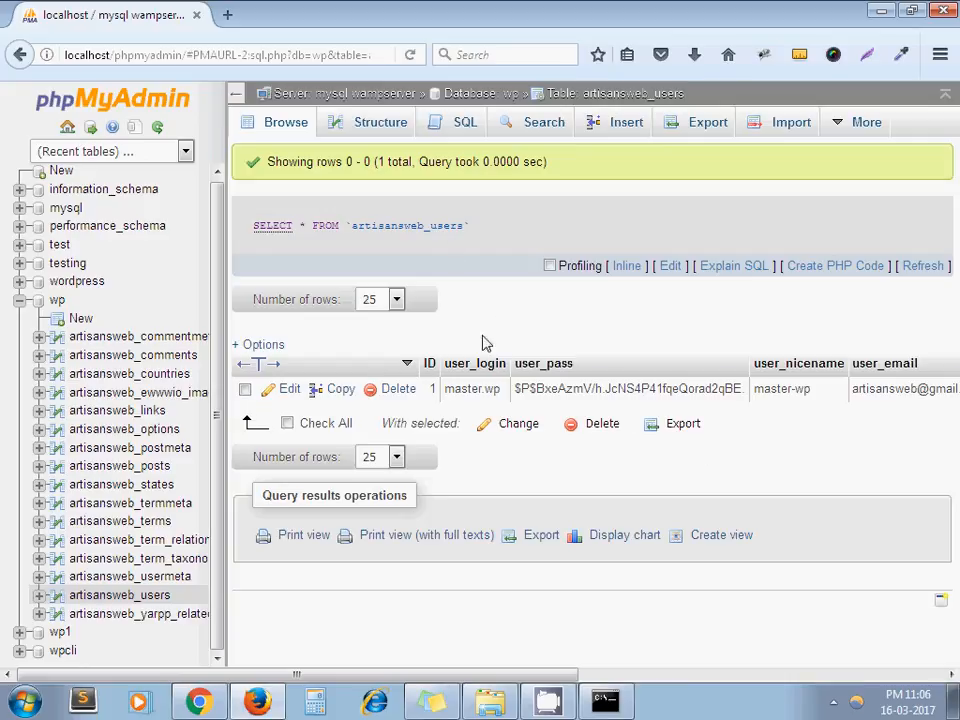
{"action": "mouse_move", "coordinate": [430, 364]}
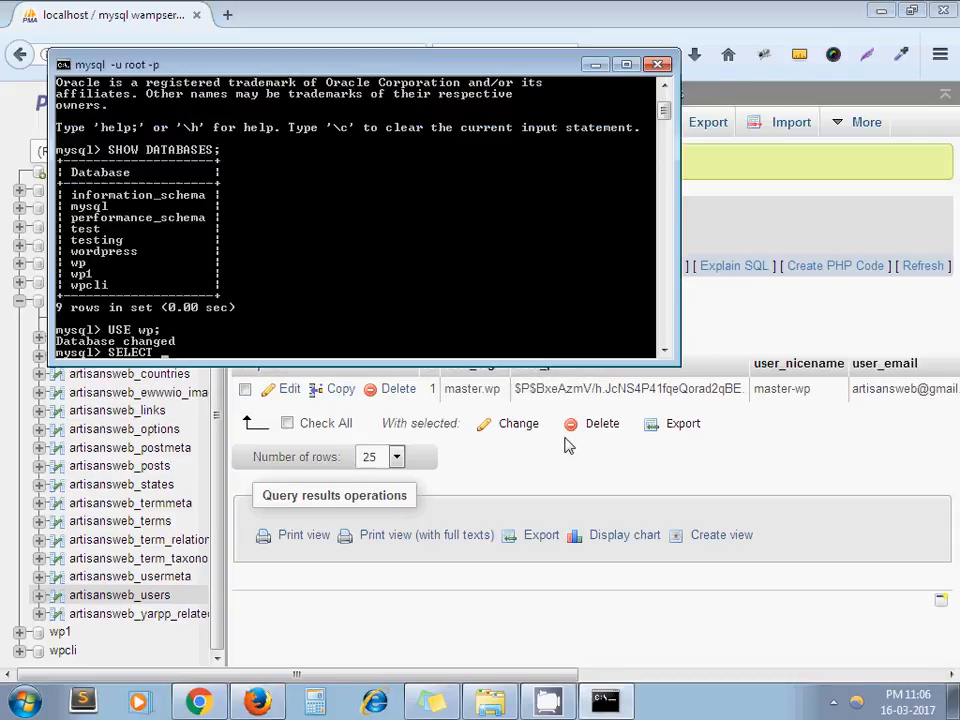
Run SELECT user_login FROM artisansweb_users WHERE ID=1; returning master-wp
{"action": "type", "text": "user_lo"}
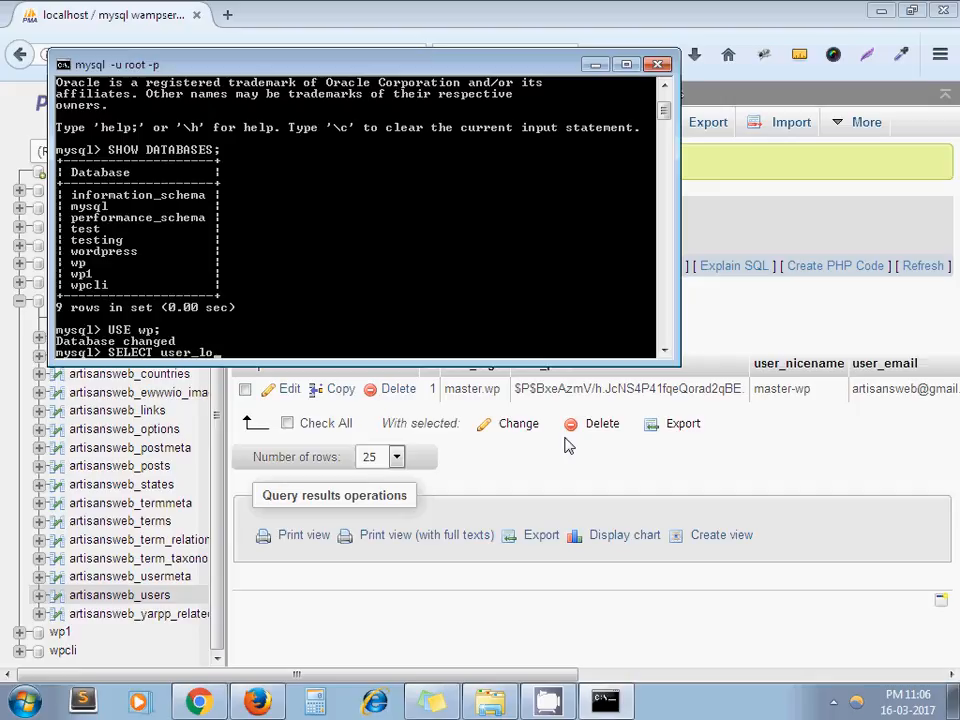
{"action": "type", "text": "FROM artisansweb"}
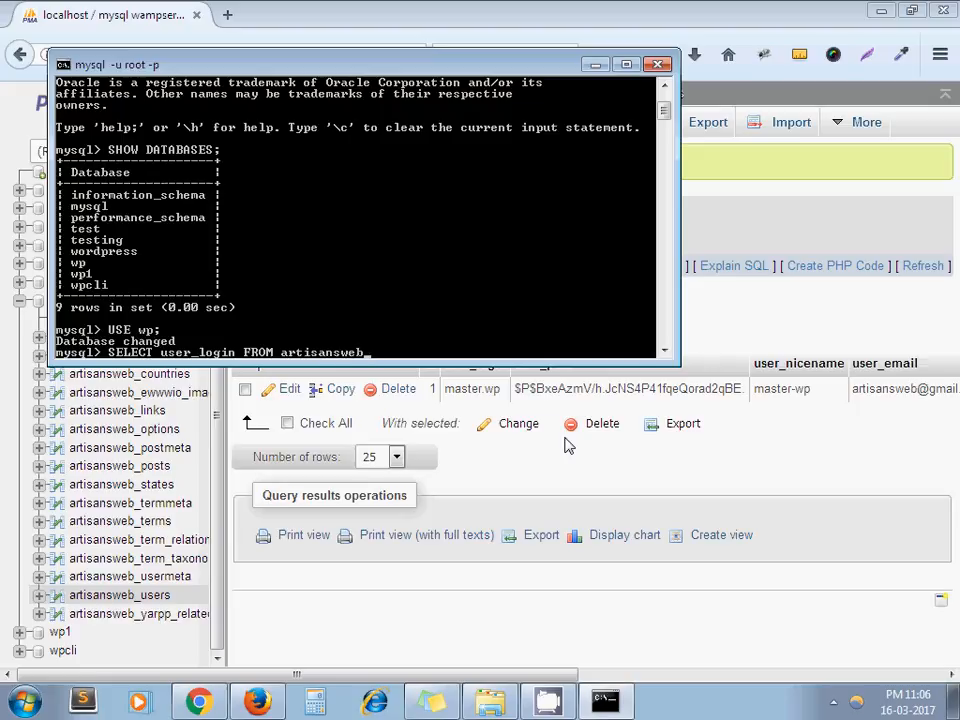
{"action": "type", "text": "_users"}
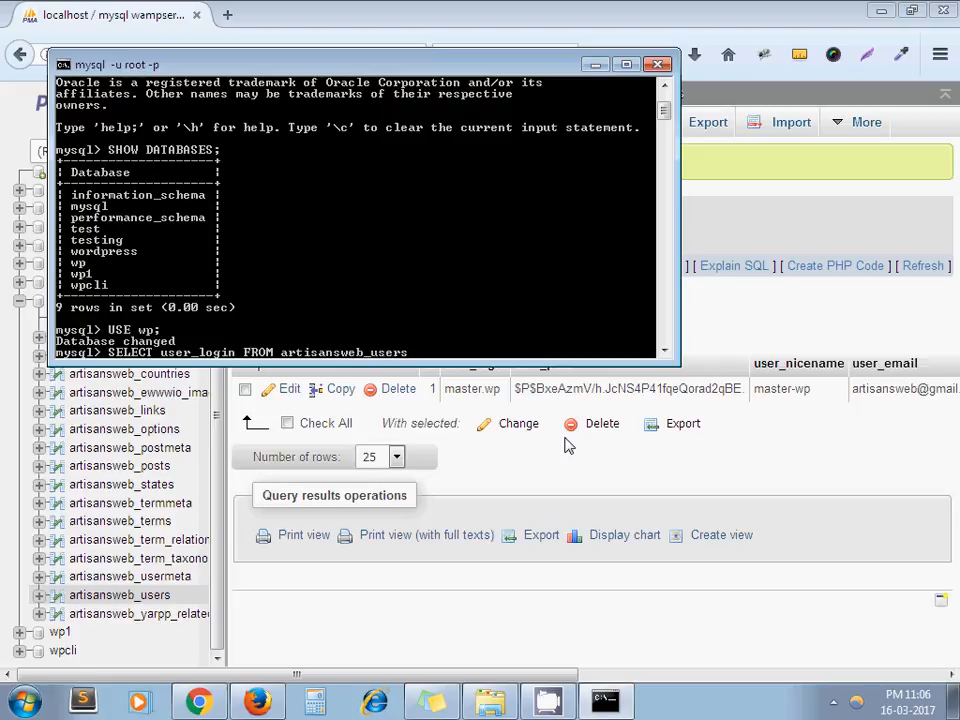
{"action": "type", "text": "WHERE"}
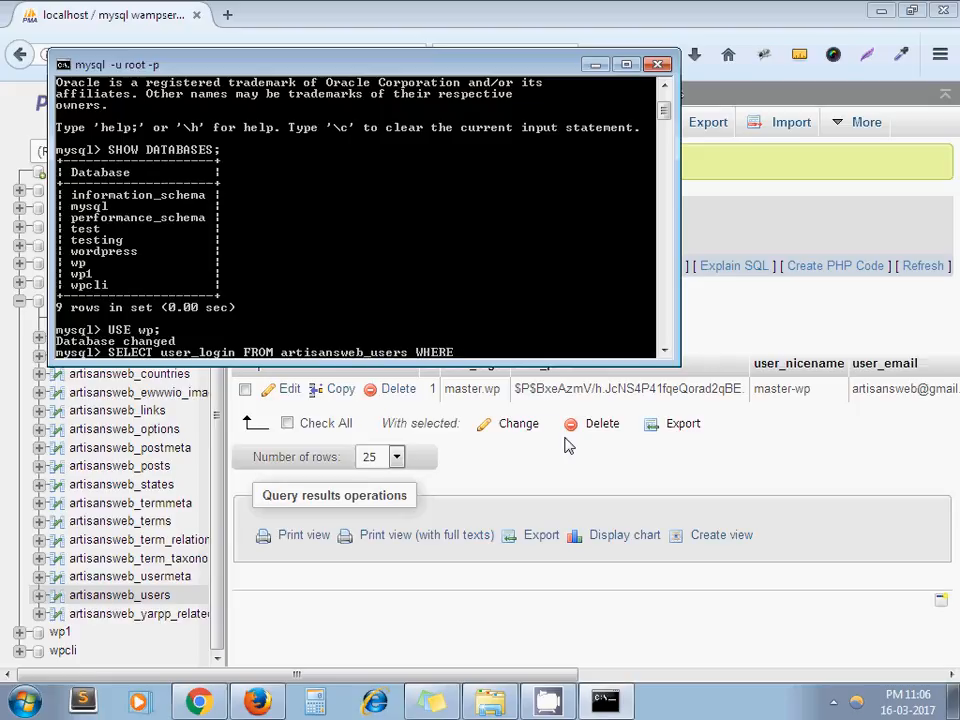
{"action": "type", "text": "ID=1;"}
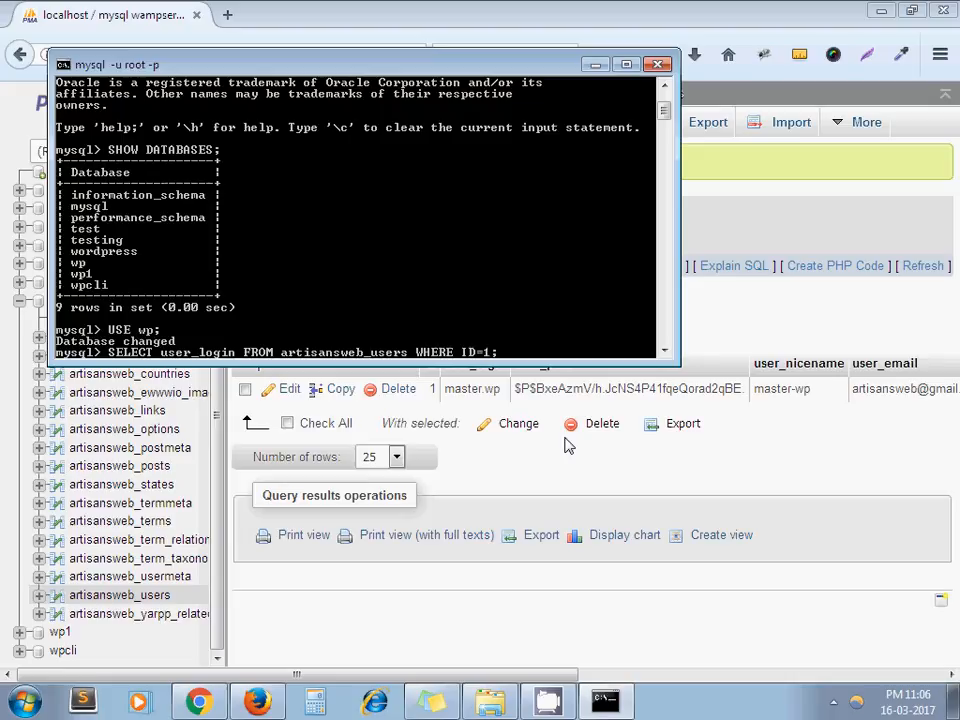
{"action": "key", "text": "enter"}
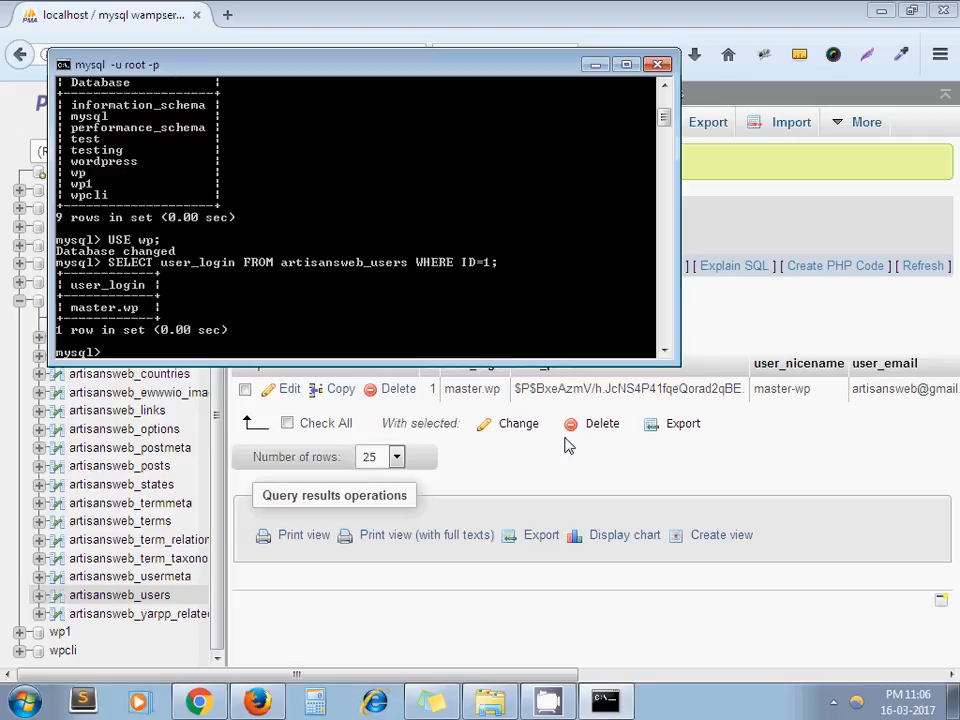